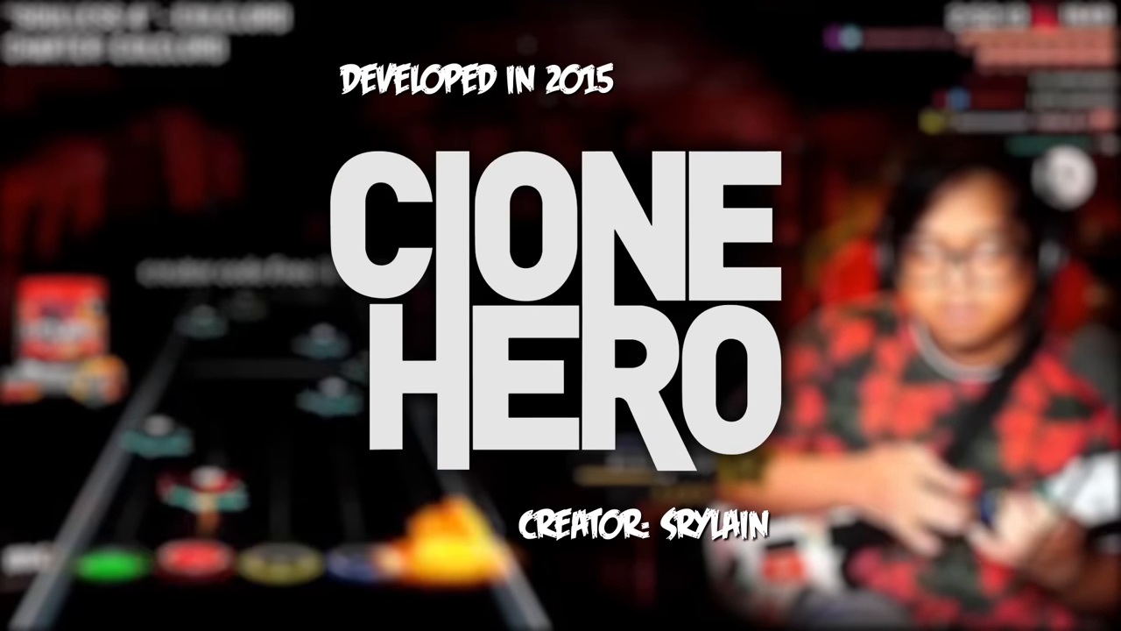
- Enter clonehero.net in the address bar and pick the Clone Hero site suggestion
type("clonehero.net")
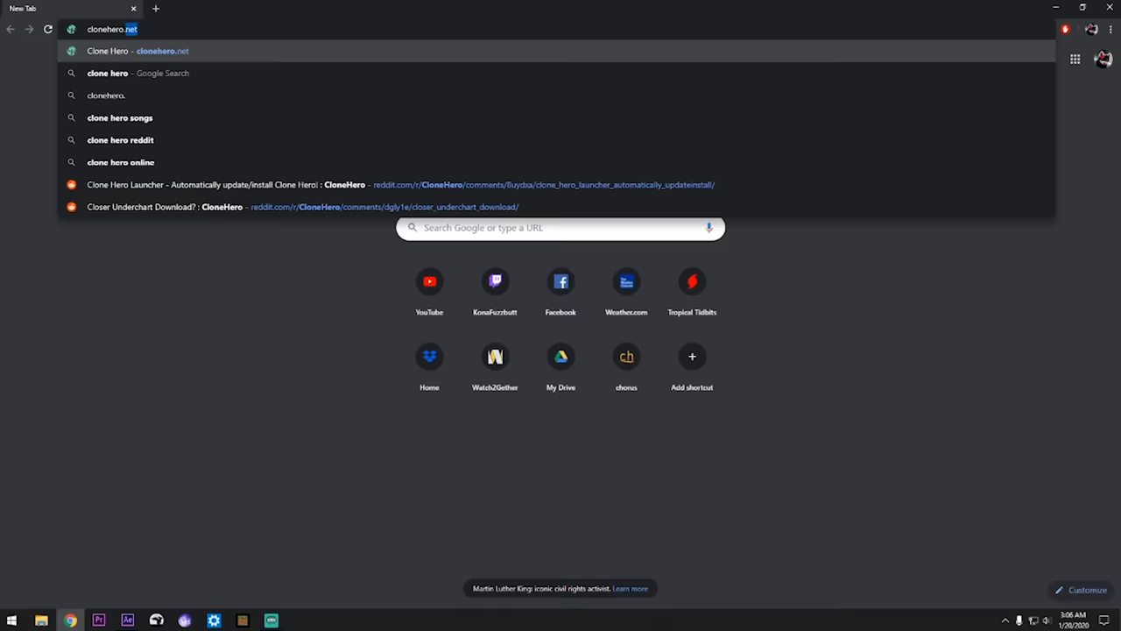
left_click(138, 51)
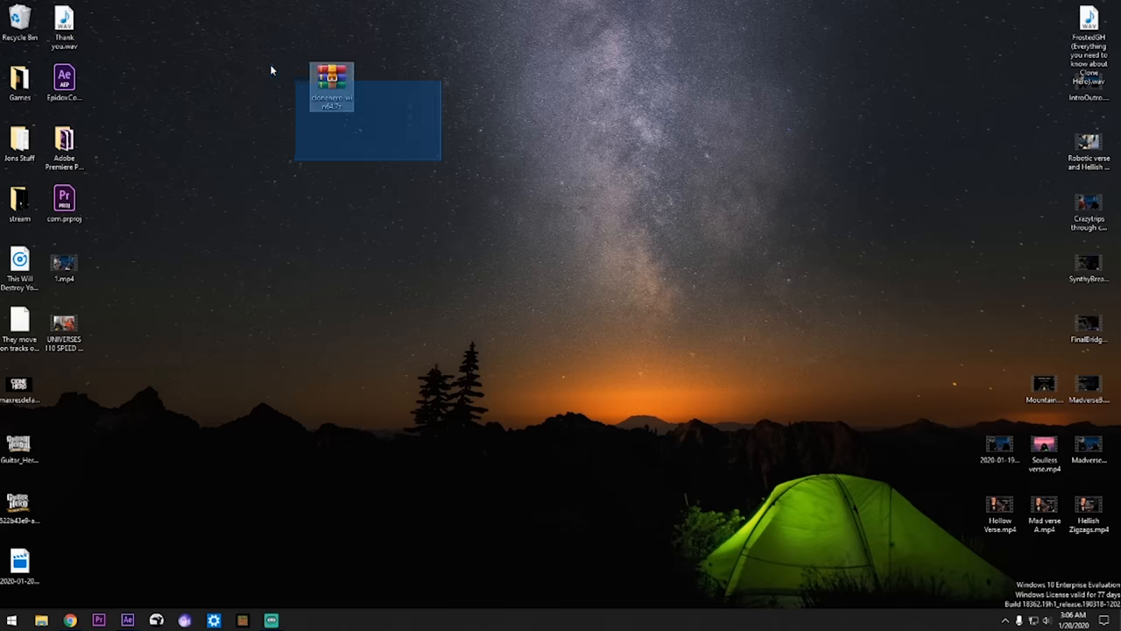
- Extract the clonehero-win64 archive to its own folder, check the game files, then close the window
right_click(331, 79)
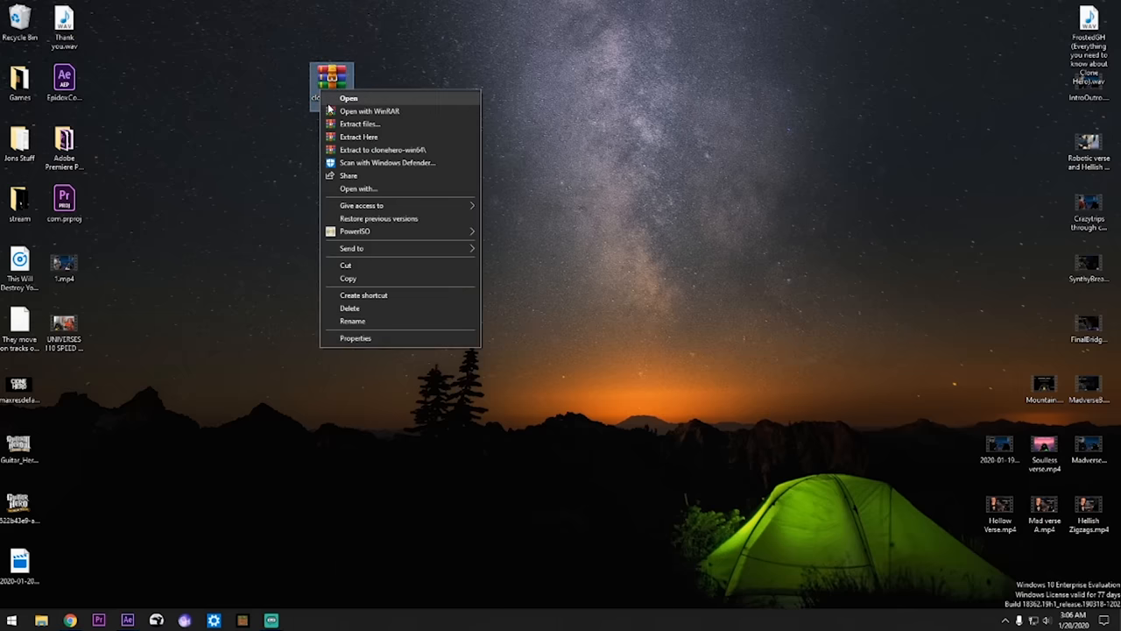
left_click(383, 150)
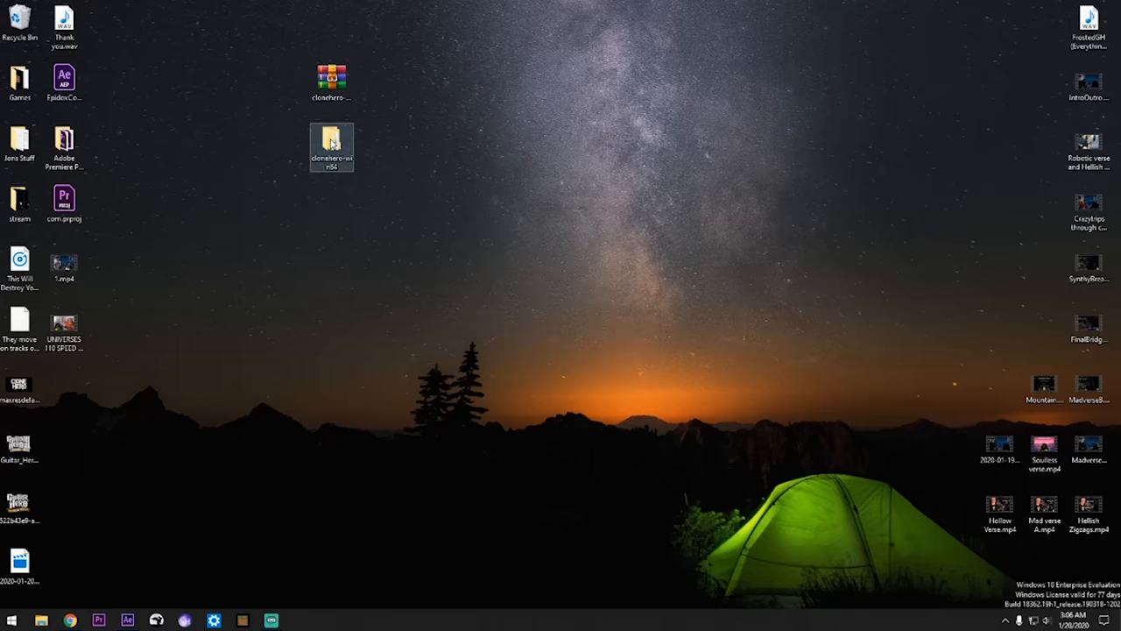
double_click(332, 143)
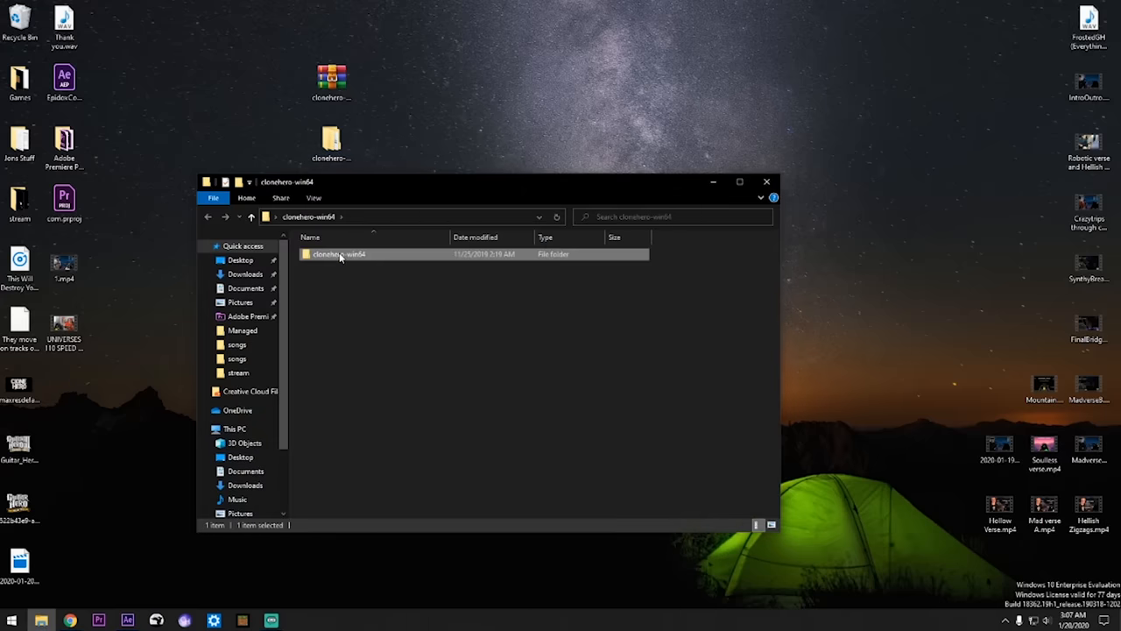
double_click(338, 254)
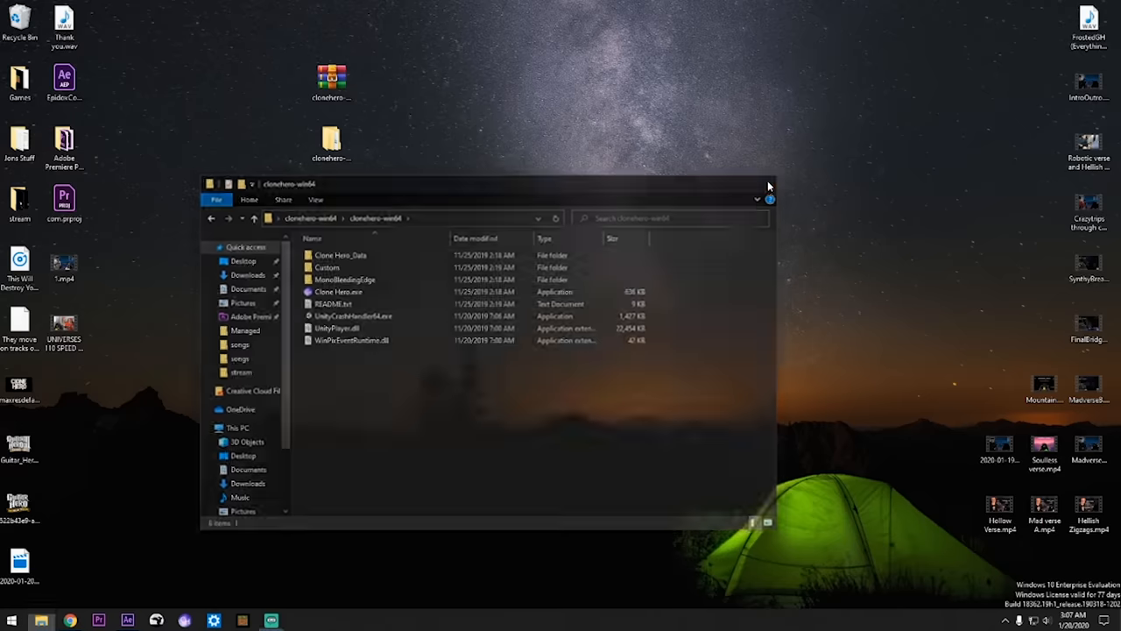
left_click(769, 185)
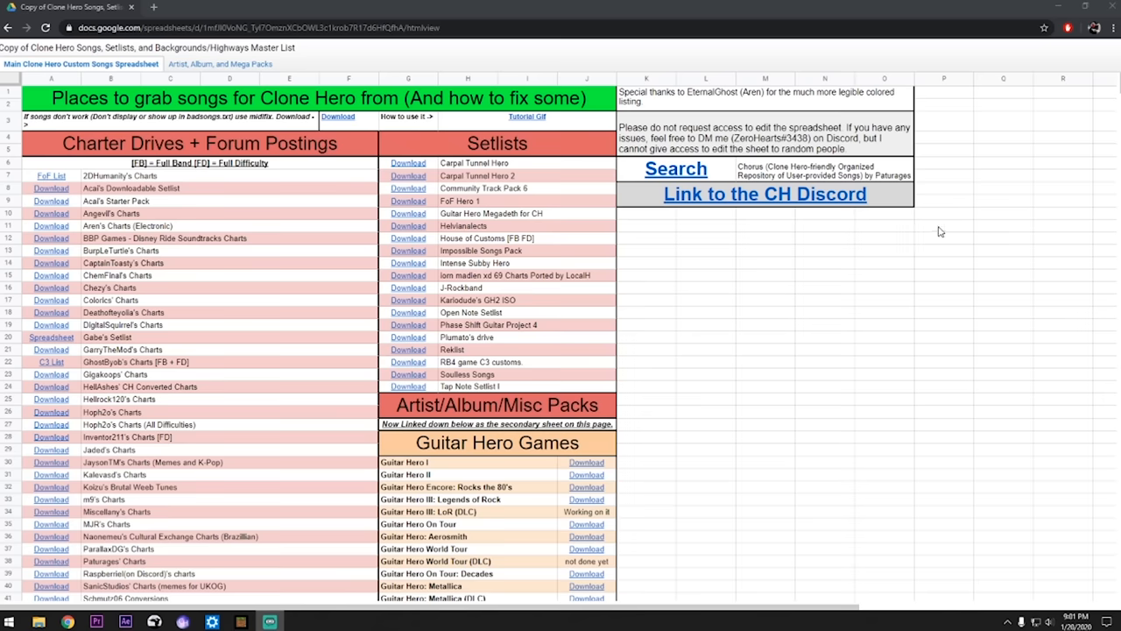
- Scroll down through the chart, setlist and highway sections of the songs master list
scroll("down", 3)
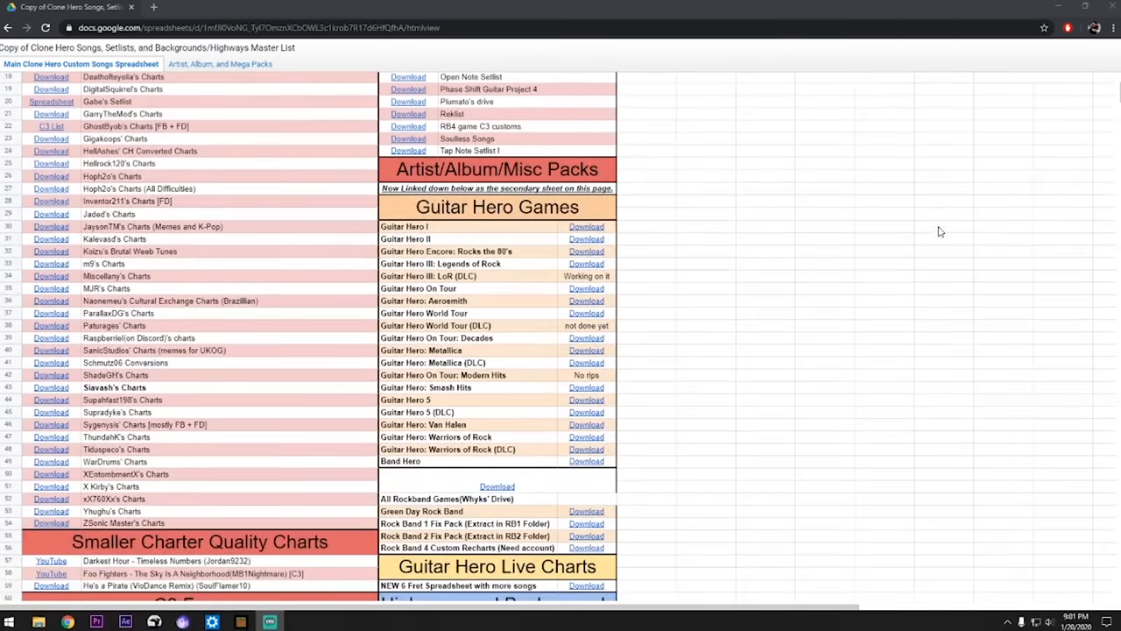
scroll("down", 3)
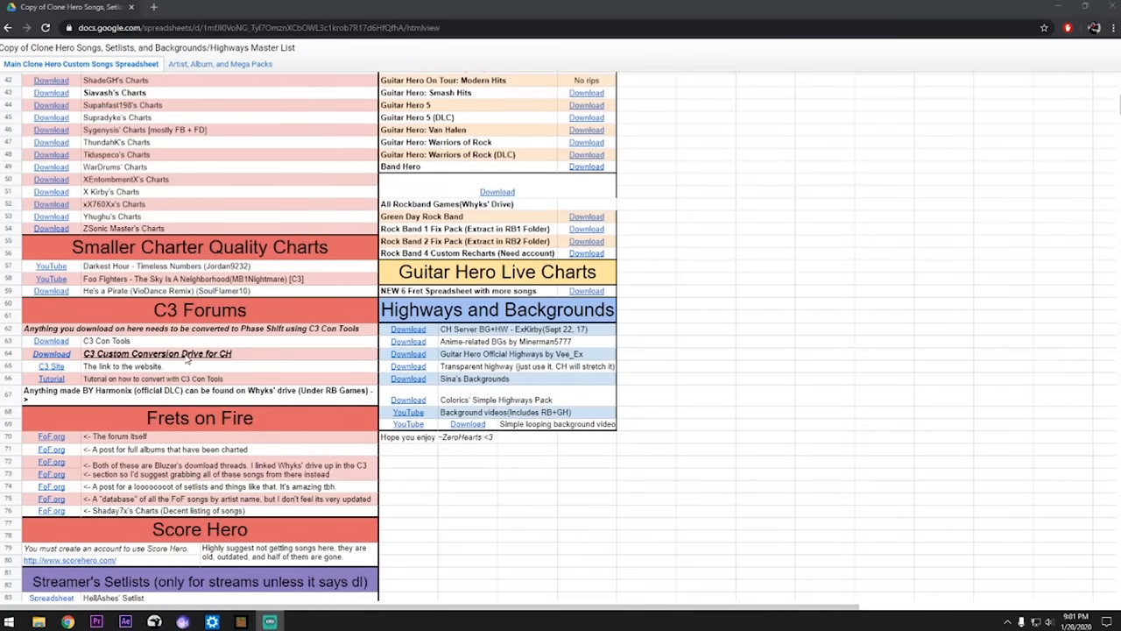
scroll("down", 3)
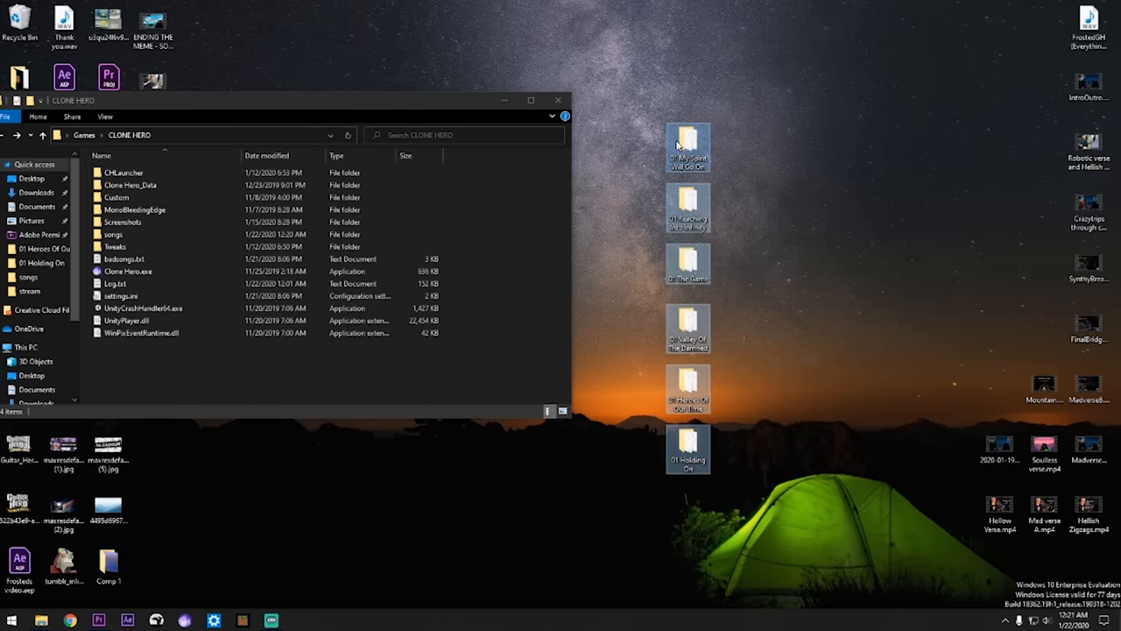
- Open the CLONE HERO songs folder, review the song folders, and close the window
left_click(112, 234)
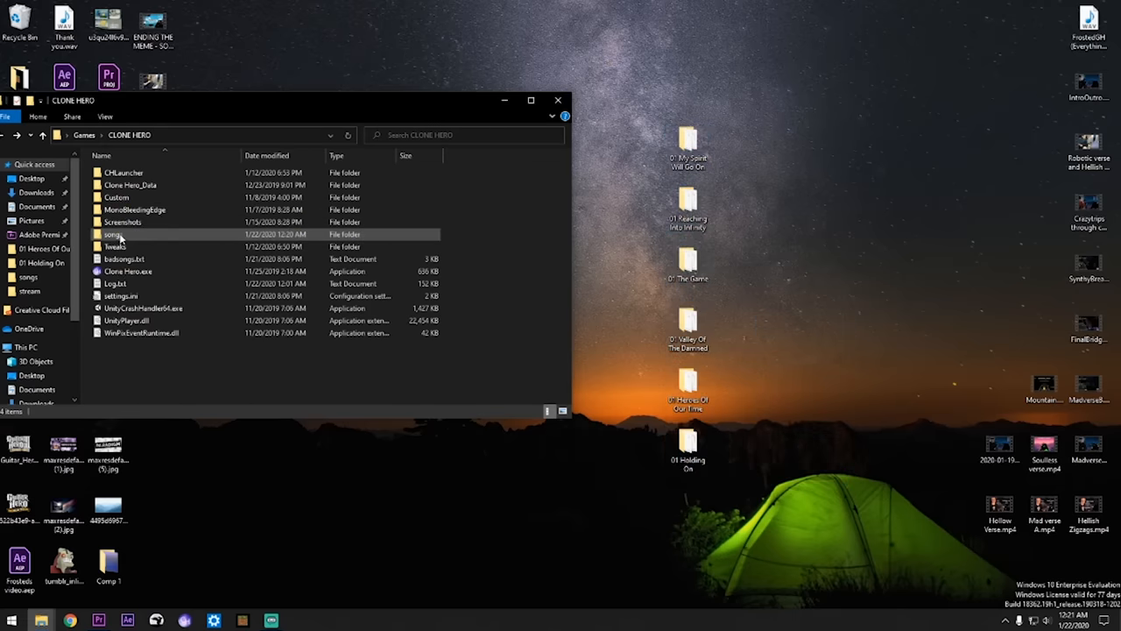
double_click(113, 233)
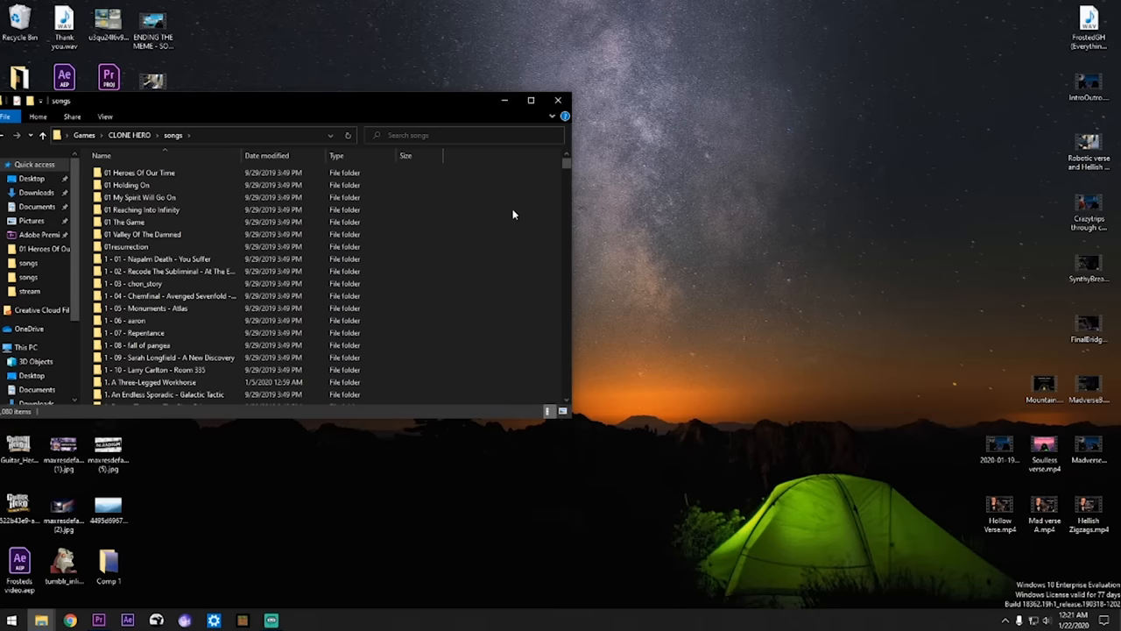
mouse_move(504, 316)
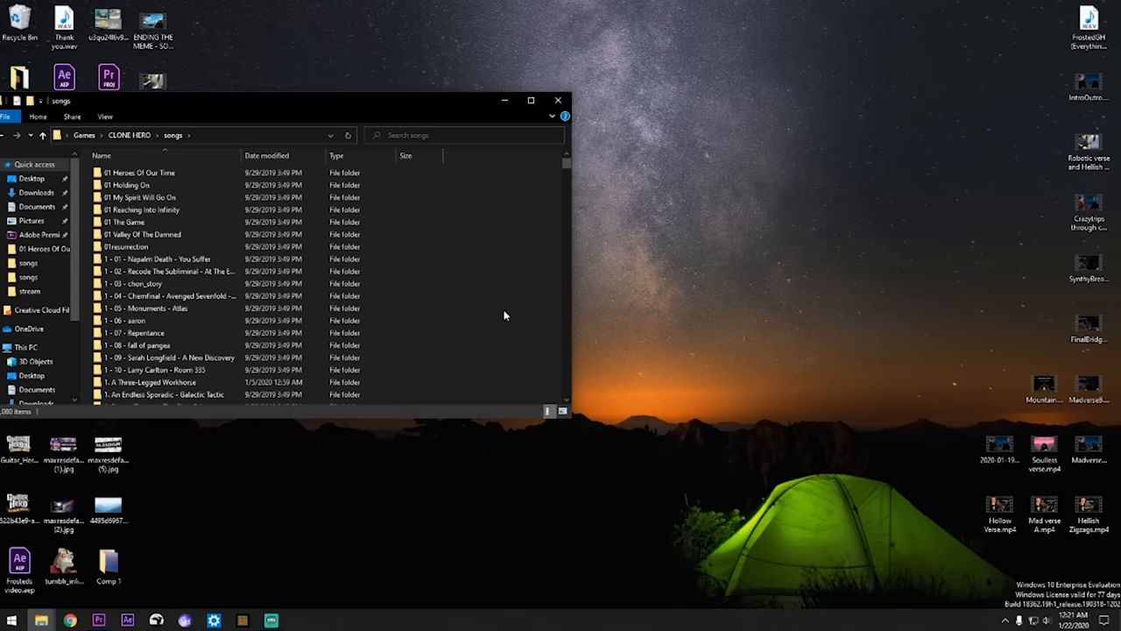
mouse_move(559, 100)
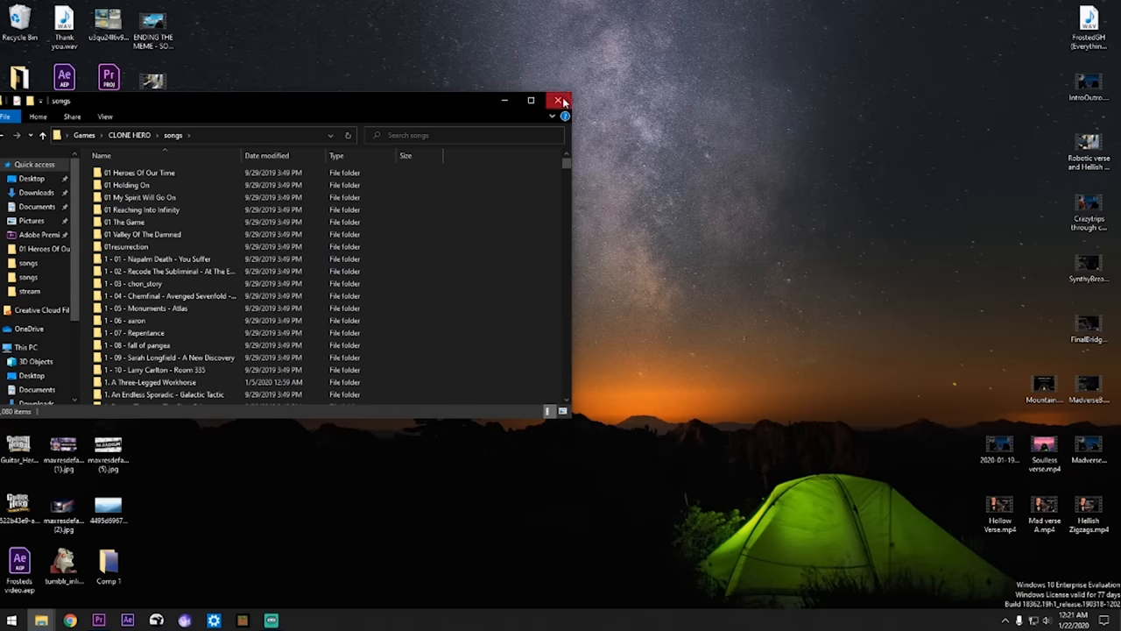
left_click(559, 100)
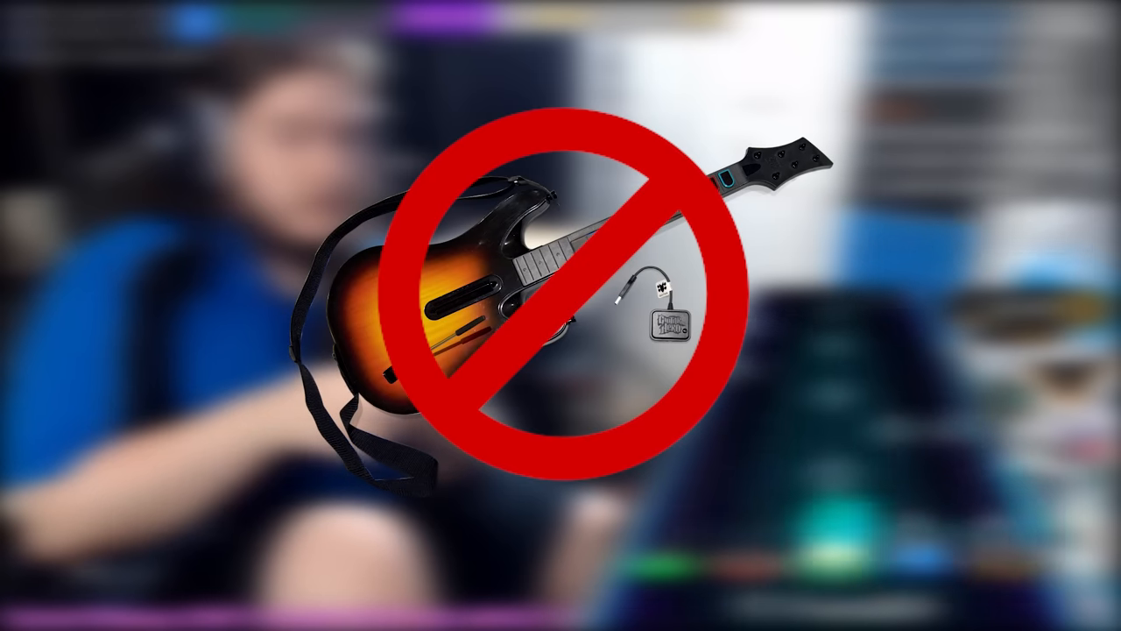
type("Guitar hero")
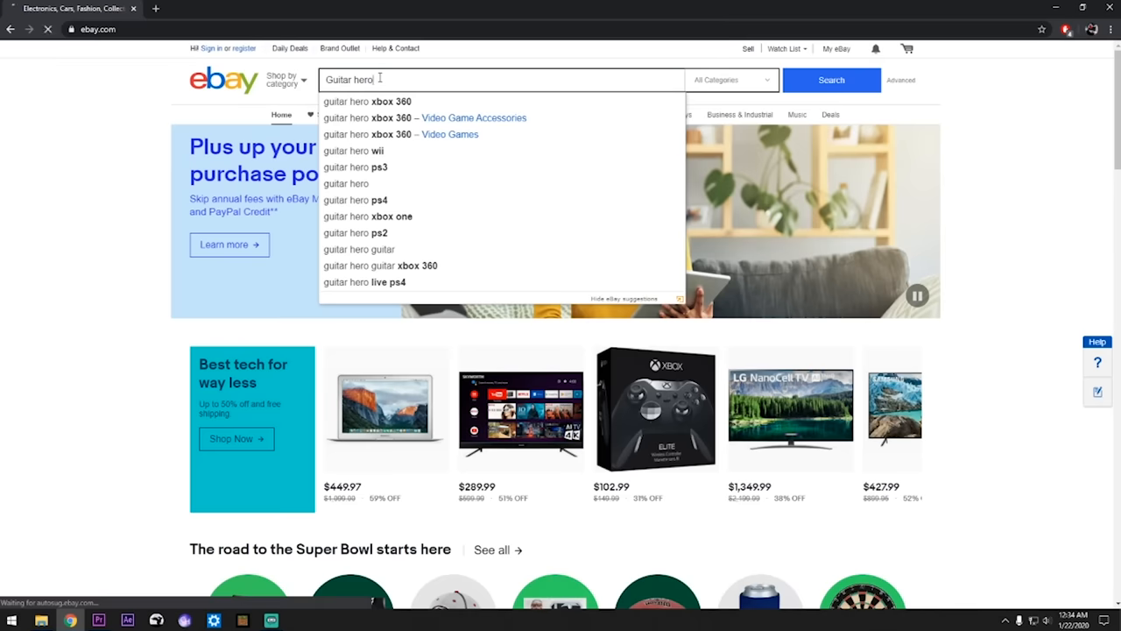
- Search eBay for 'Guitar hero' and scroll through the controller listings
left_click(830, 80)
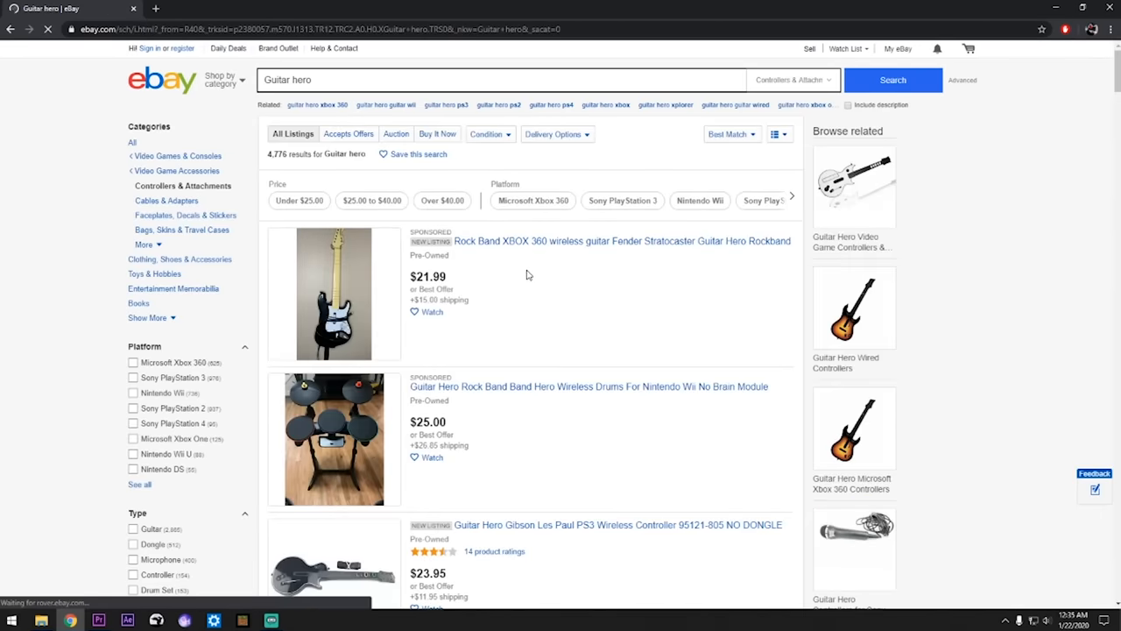
scroll("down", 3)
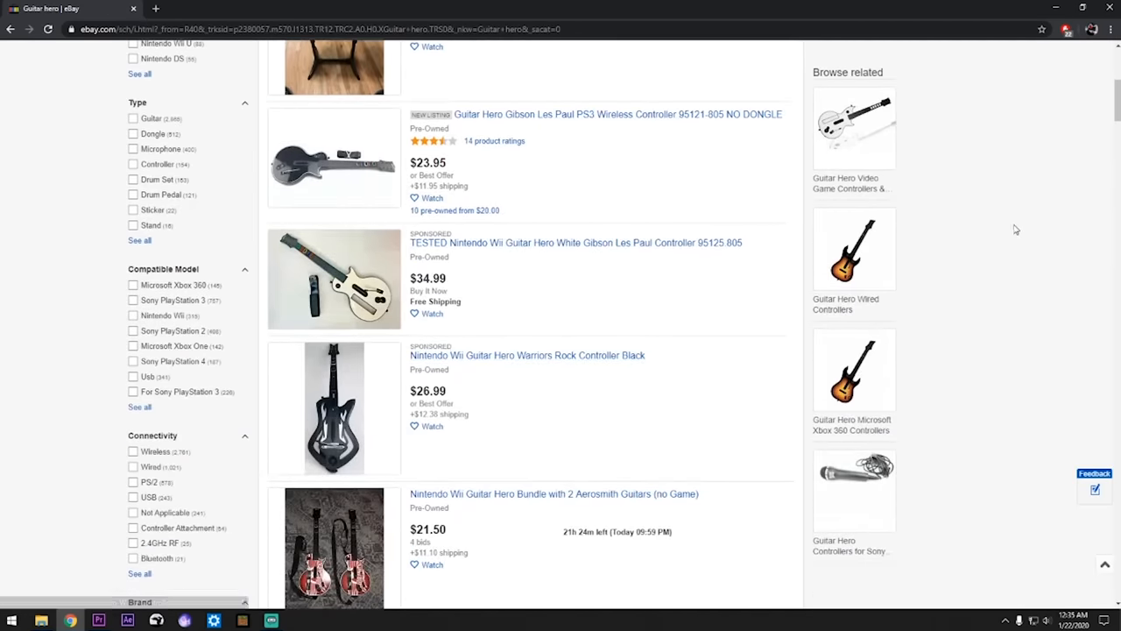
scroll("down", 3)
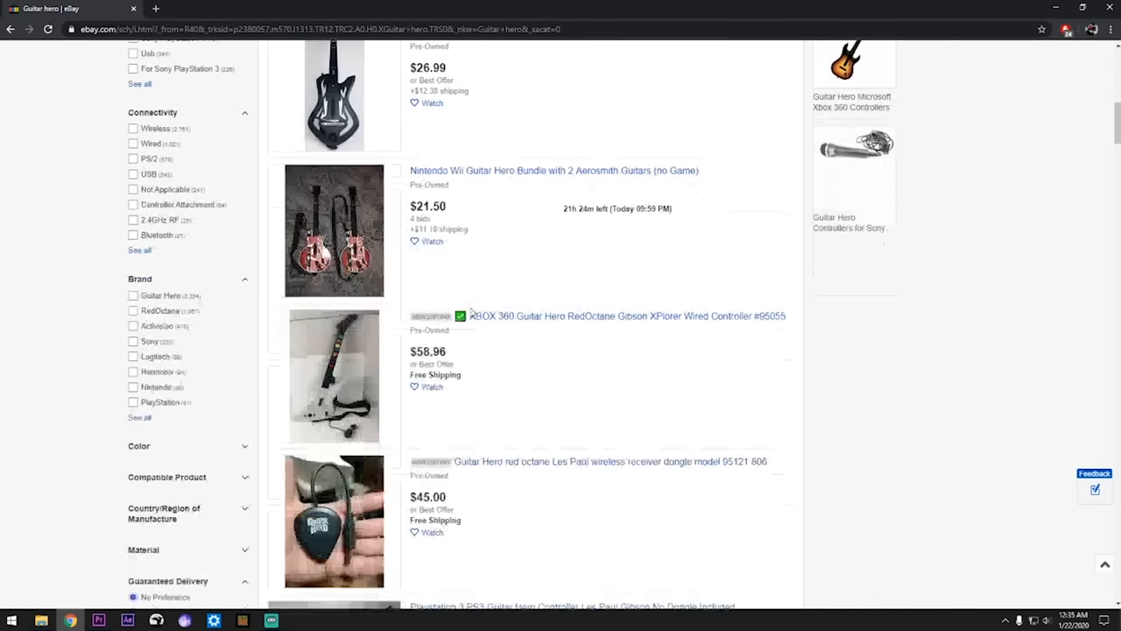
scroll("down", 3)
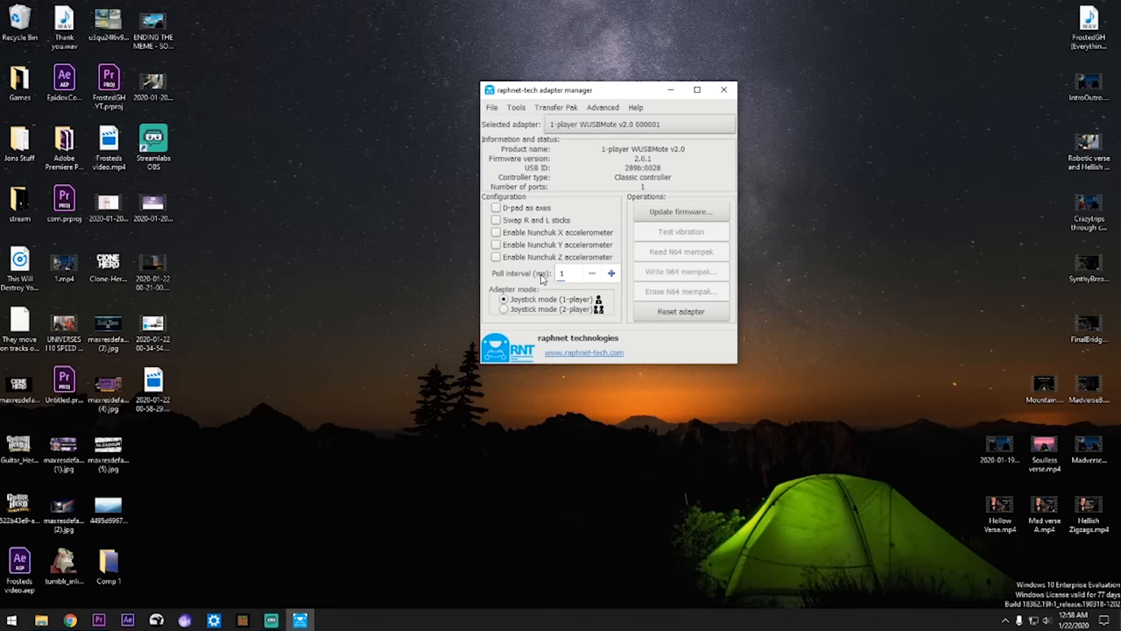
mouse_move(530, 278)
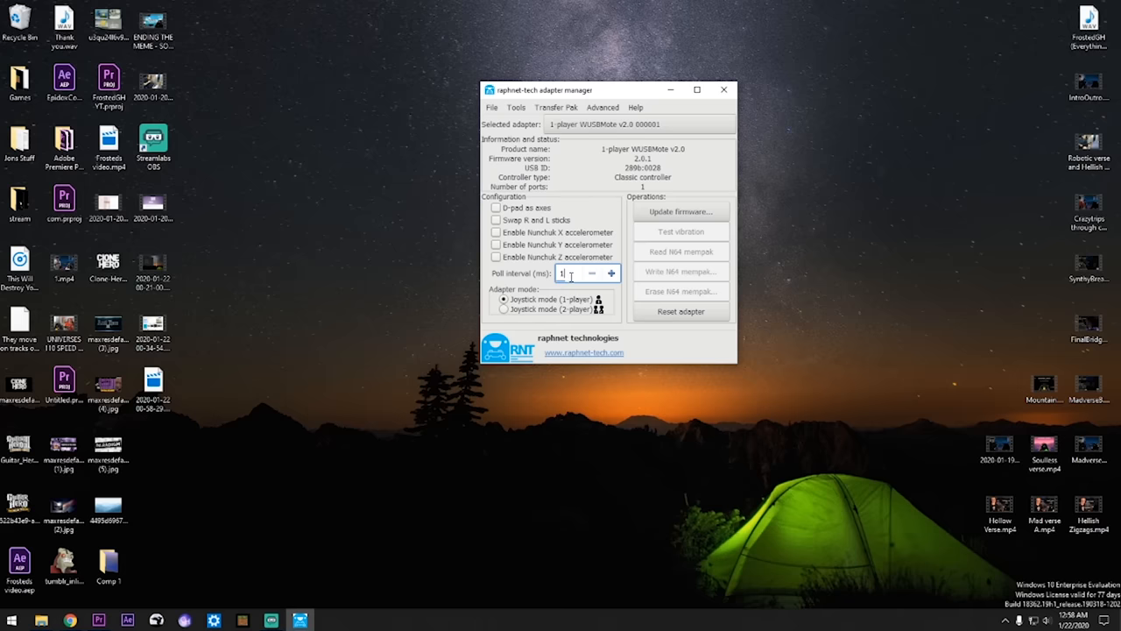
- Replace the WUSBMote Poll interval (ms) value of 1 with 2
type("2")
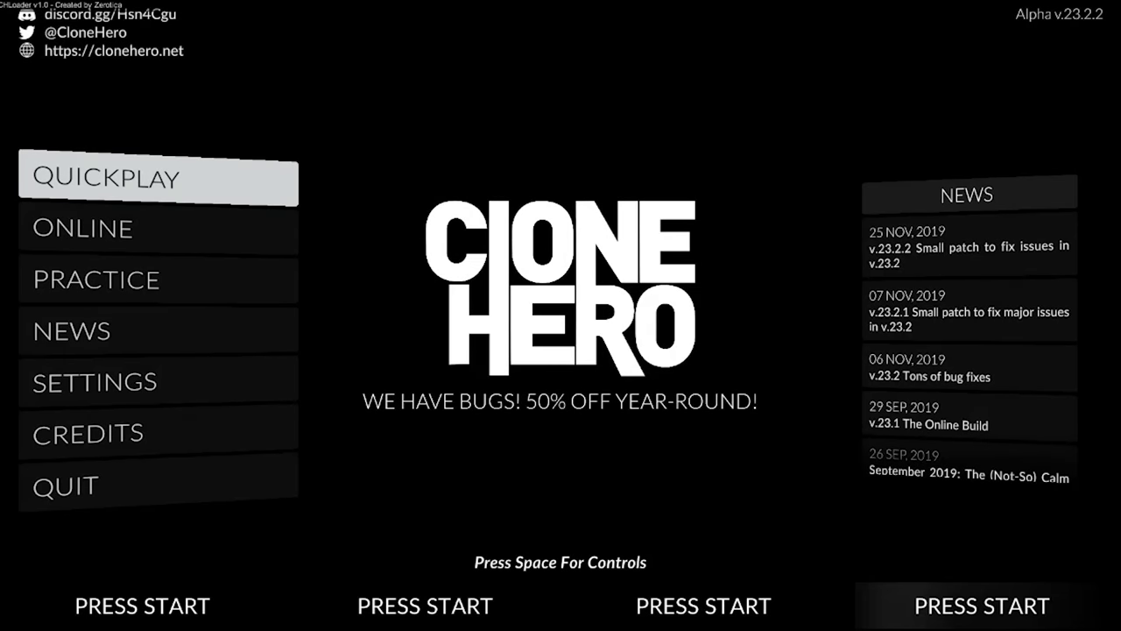
- Click on the Clone Hero main menu screen after launching the game
left_click(93, 382)
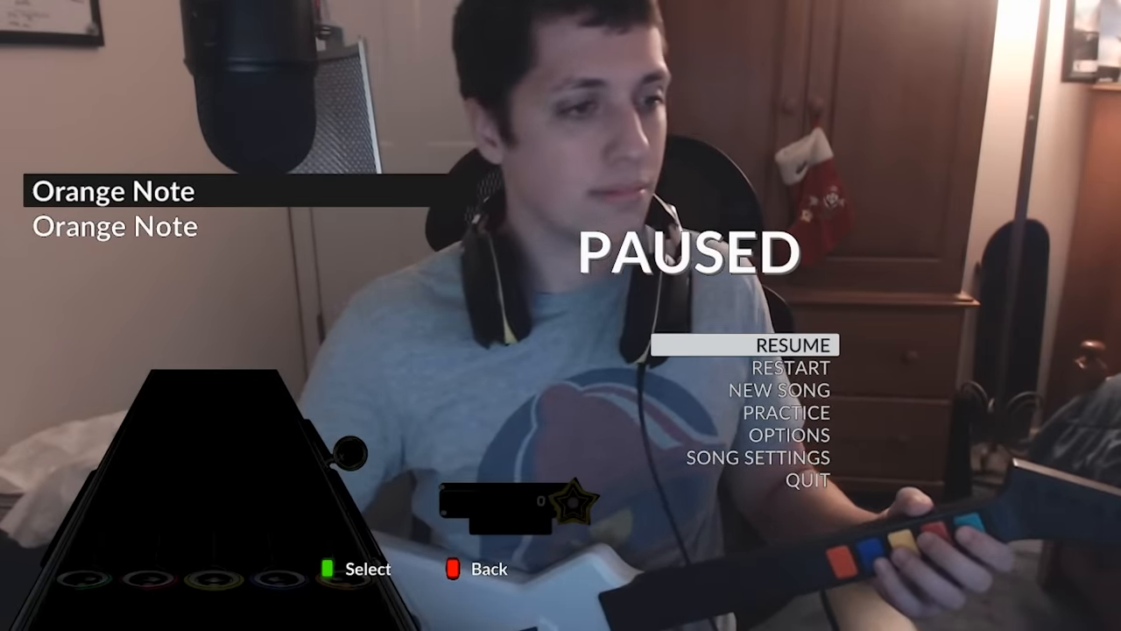
- Choose RESUME on the pause menu to continue the song
left_click(788, 344)
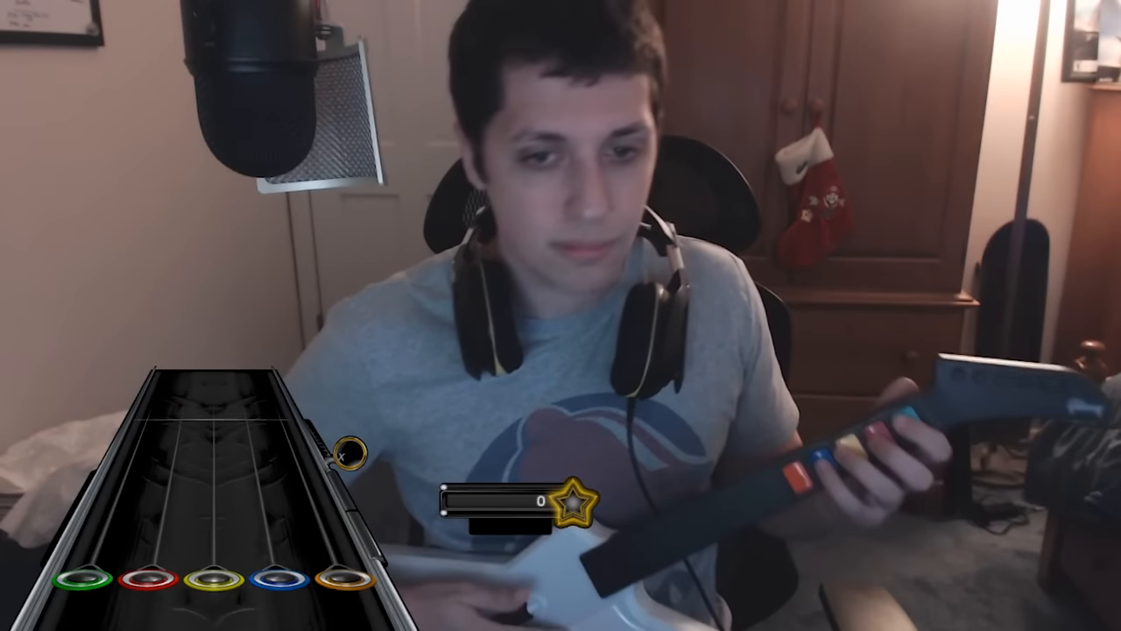